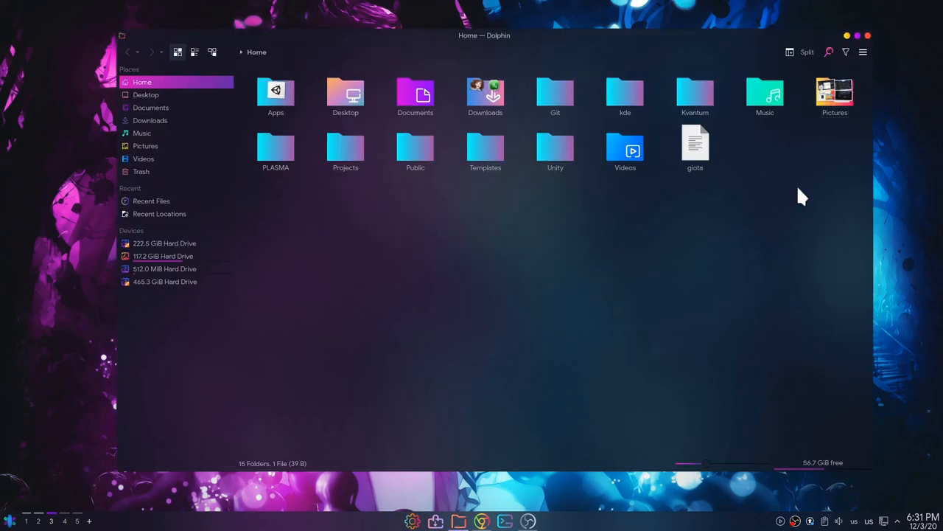
# Select Pictures, start creating a new folder in Home, then close Dolphin
pyautogui.click(834, 96)
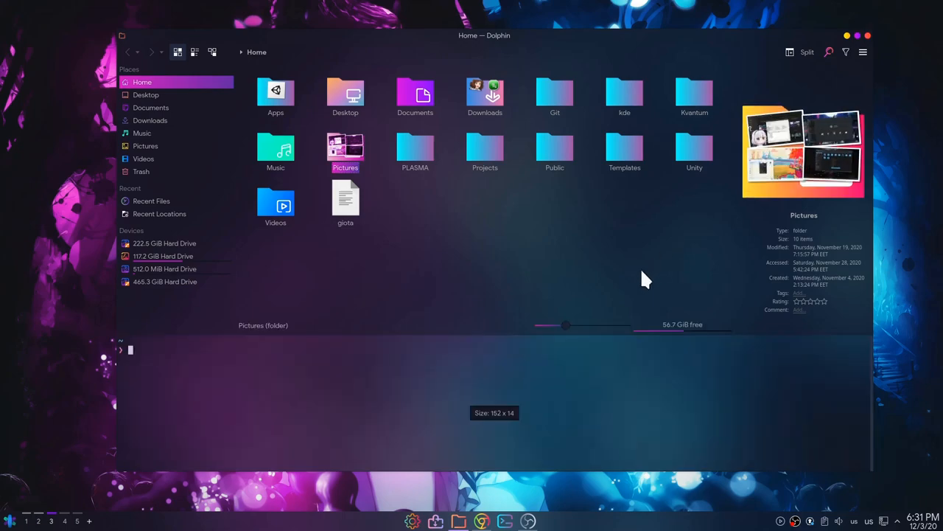
pyautogui.rightClick(646, 279)
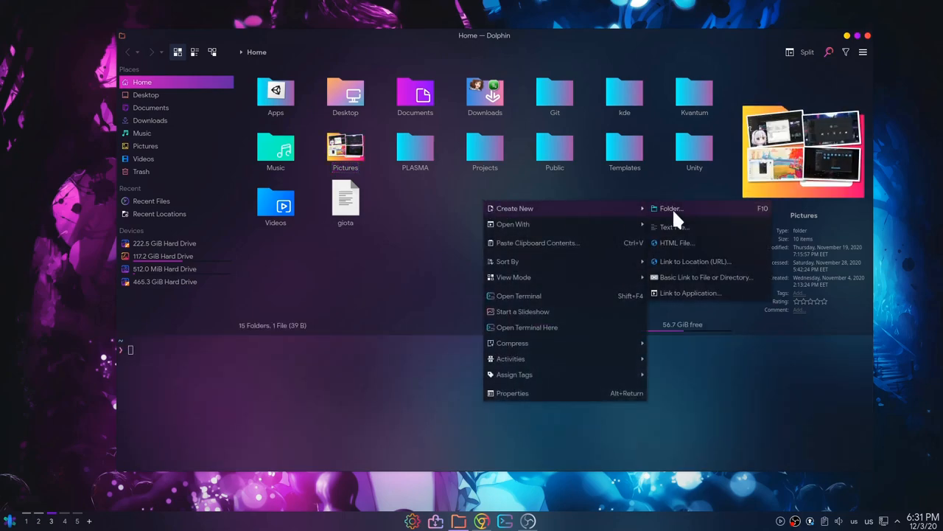
pyautogui.click(671, 207)
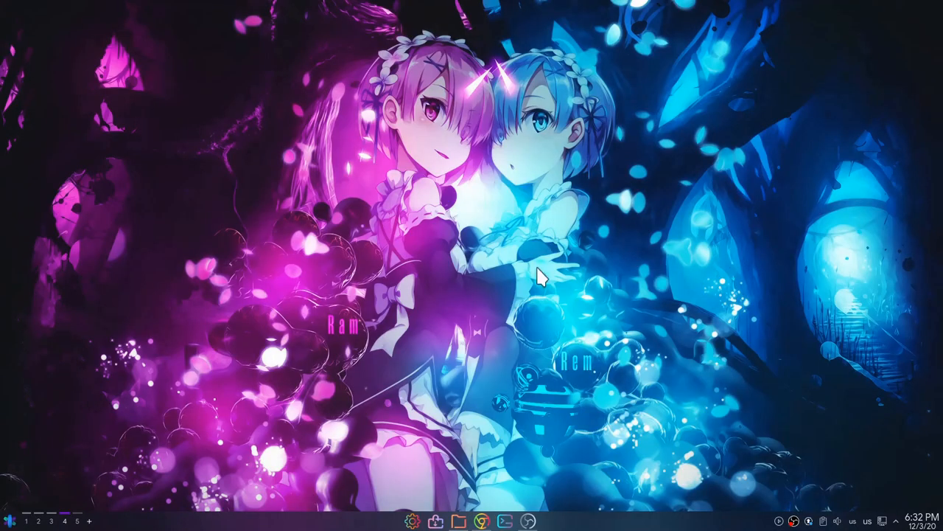
pyautogui.moveTo(435, 274)
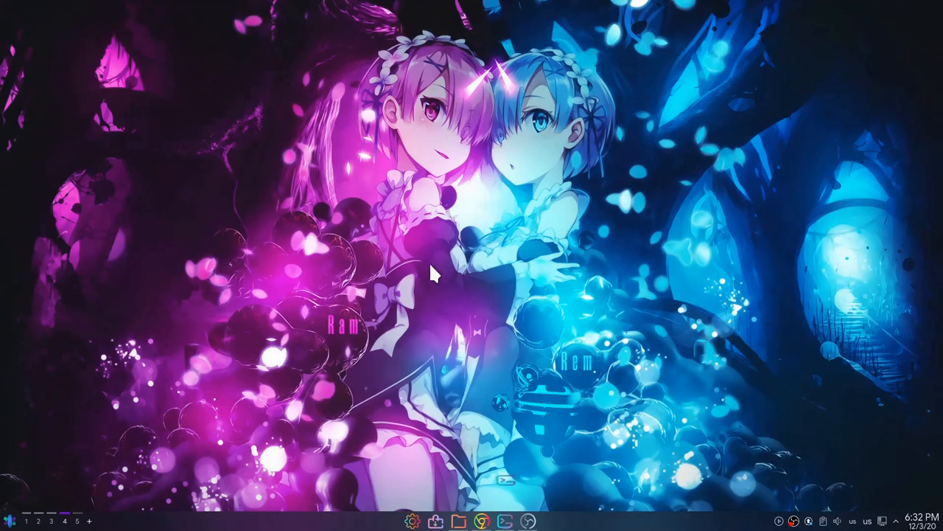
# Run 'ls' in Konsole to list the Home folder's contents
pyautogui.click(504, 522)
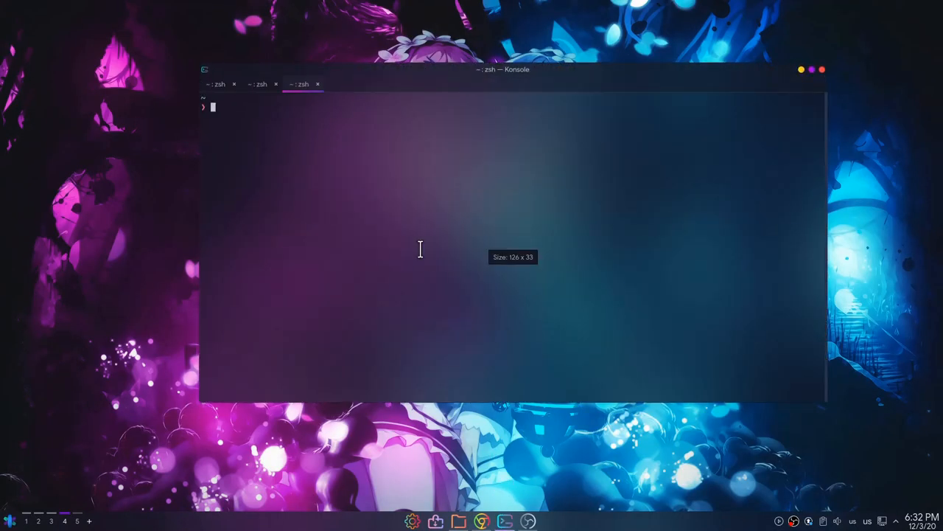
pyautogui.write('ls')
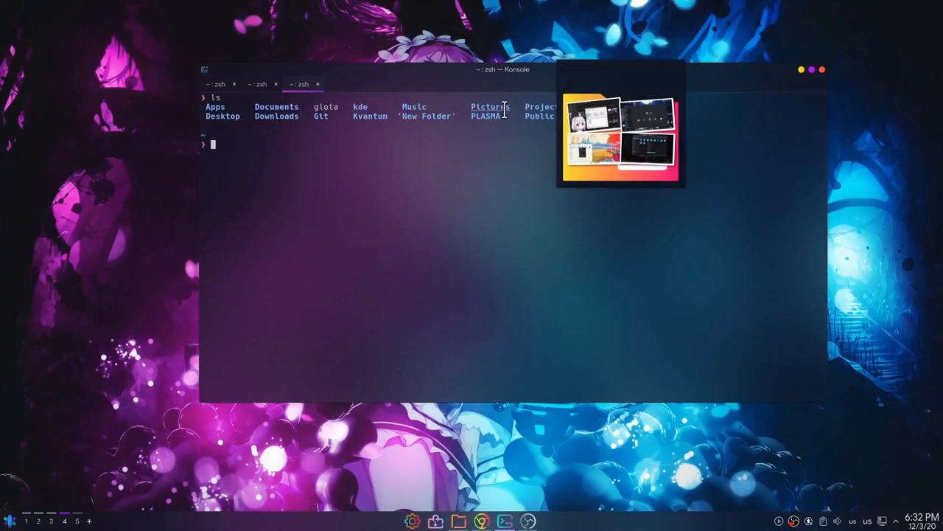
pyautogui.moveTo(361, 29)
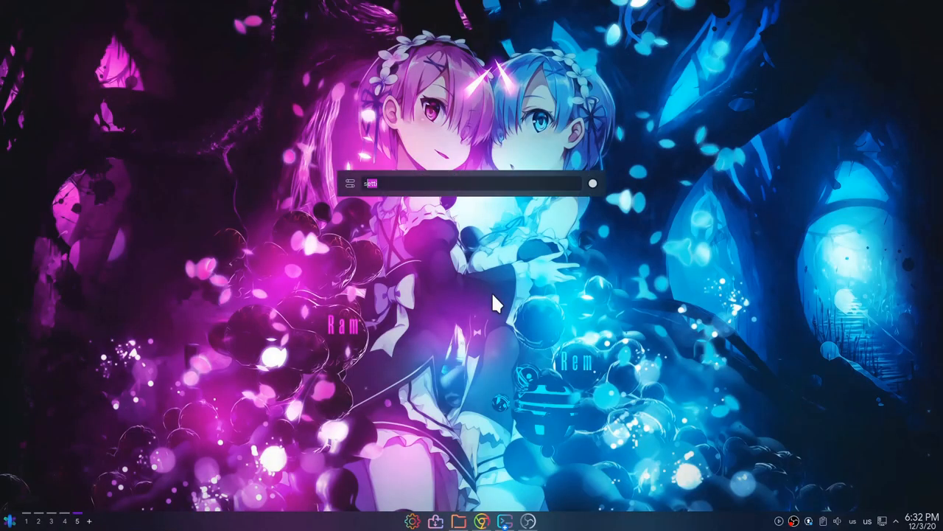
# Search 'setti' in KRunner and launch System Settings
pyautogui.write('setti')
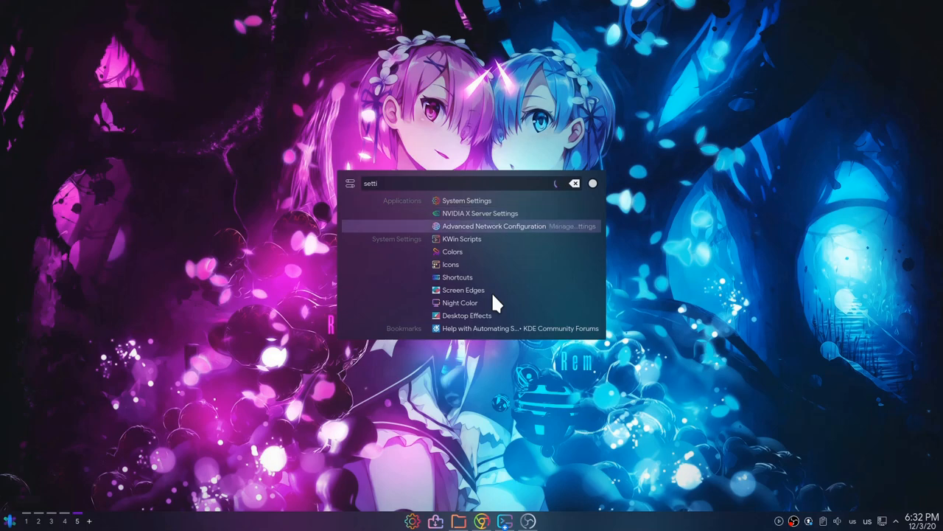
pyautogui.click(465, 200)
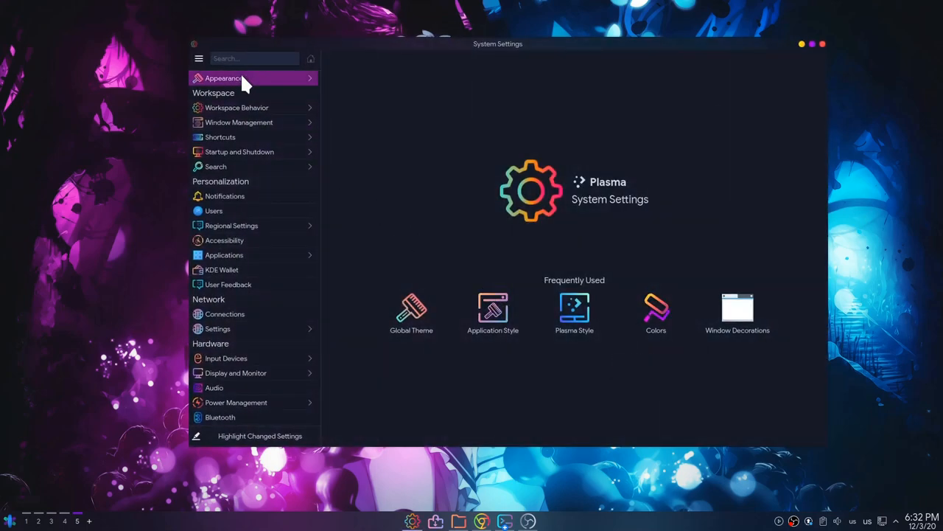
# Go to Appearance and show the Cursors theme page
pyautogui.click(224, 78)
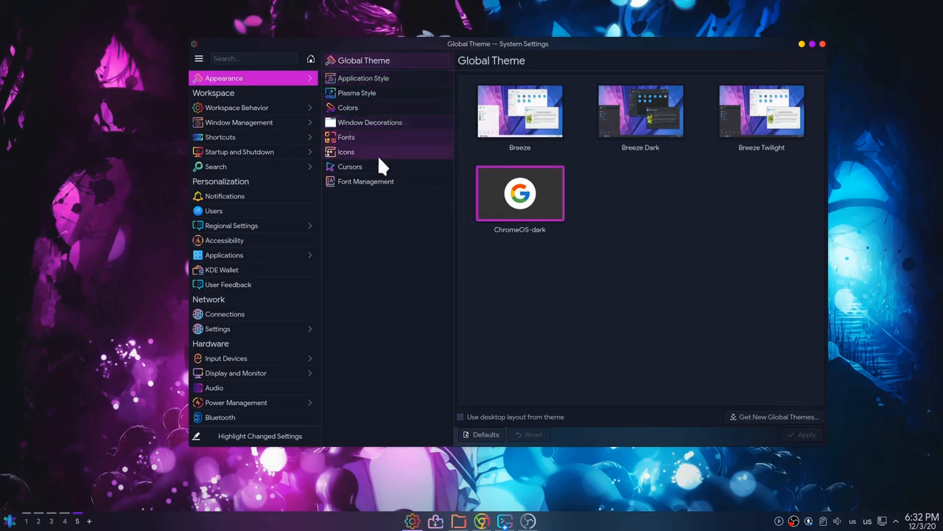
pyautogui.click(351, 165)
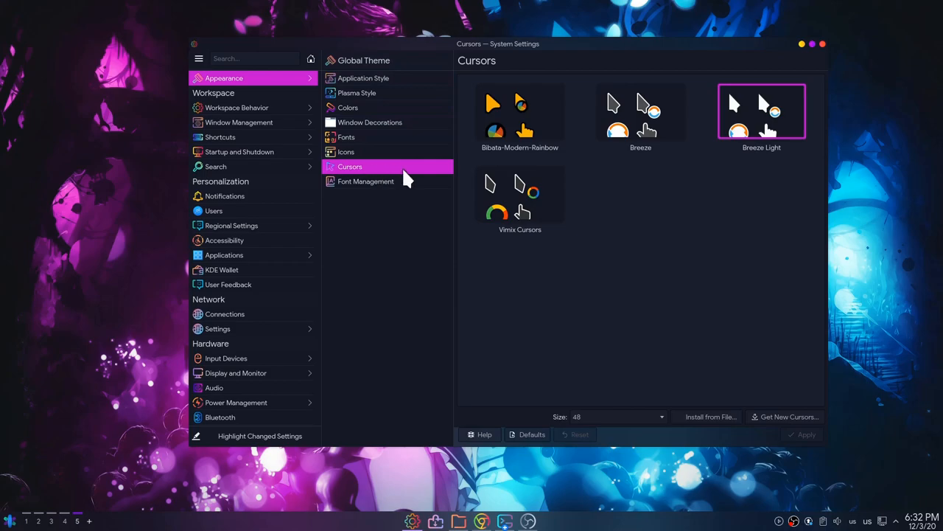